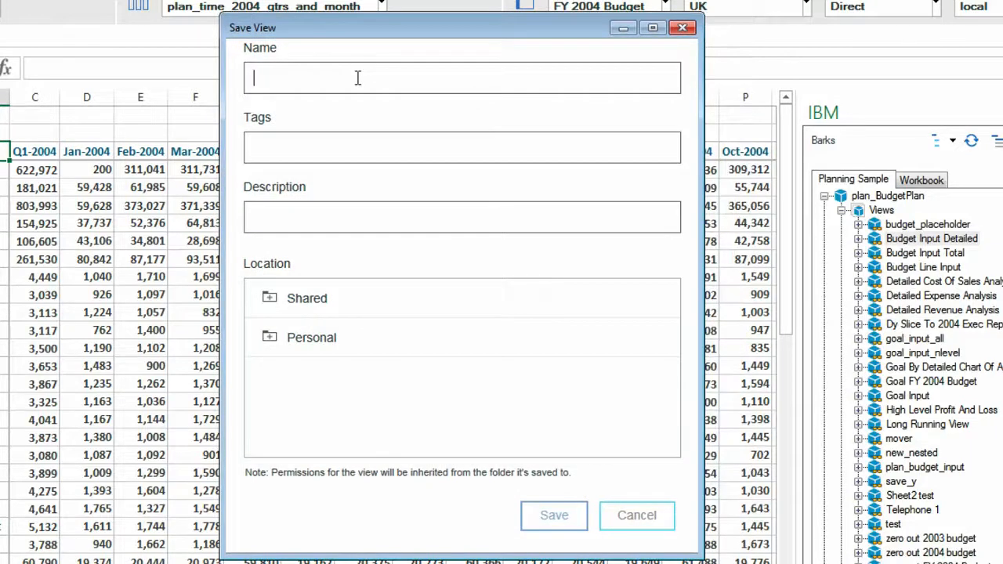
# Step: Name the view Demonstration, tag it sales, revenue, demo and describe it 'Saving to the Content Store'
pyautogui.write('Demonstration')
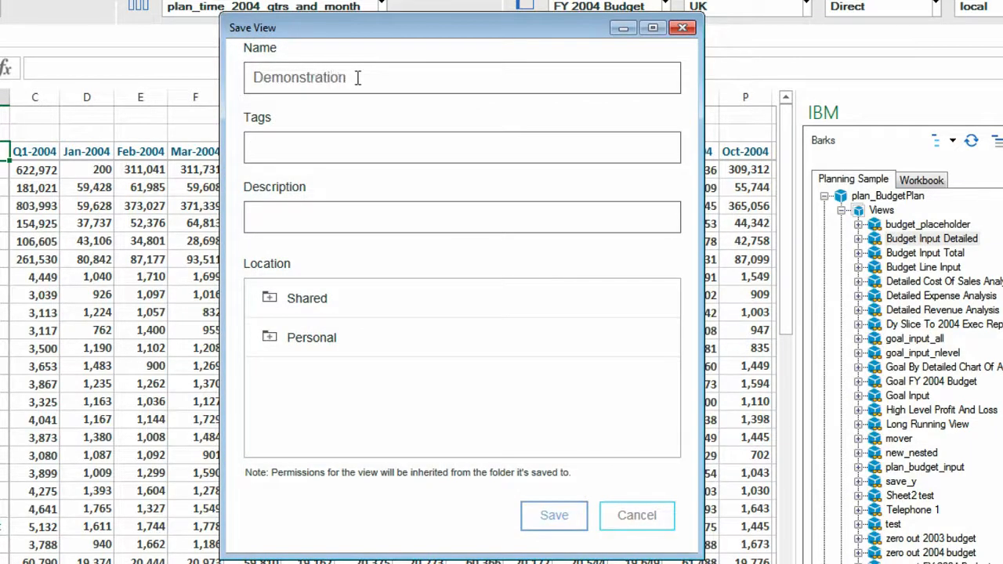
pyautogui.write('sales,revenue')
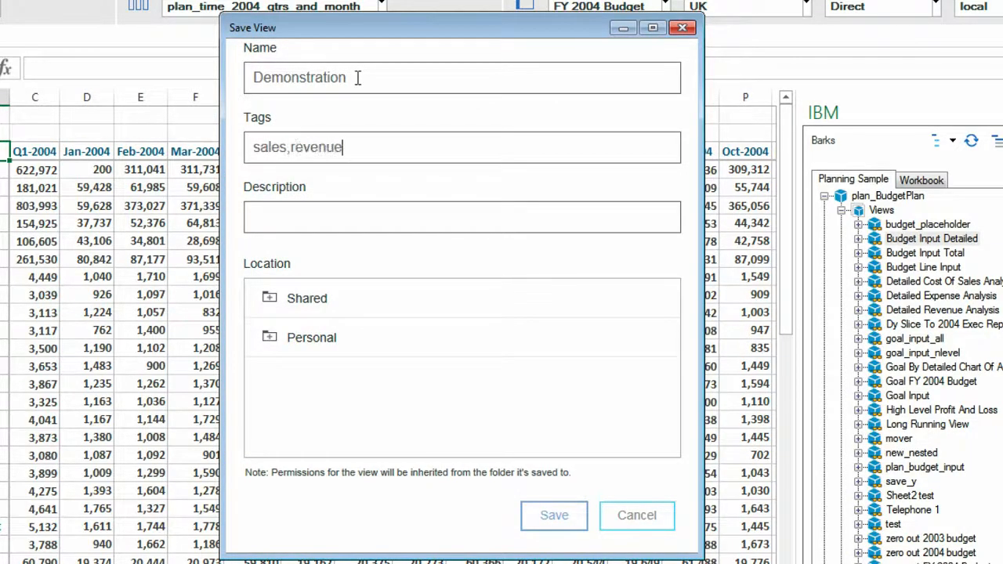
pyautogui.write(',')
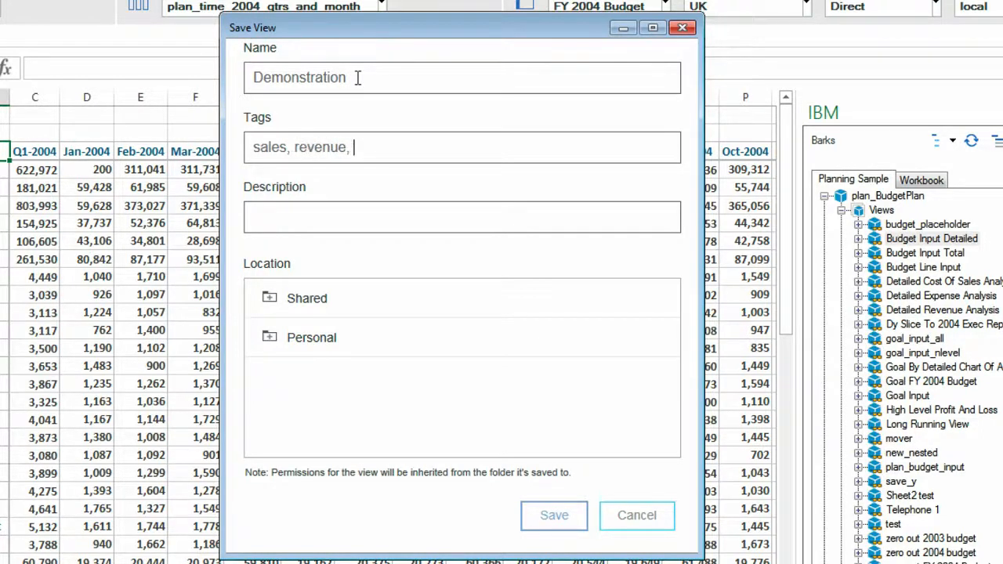
pyautogui.write('demo')
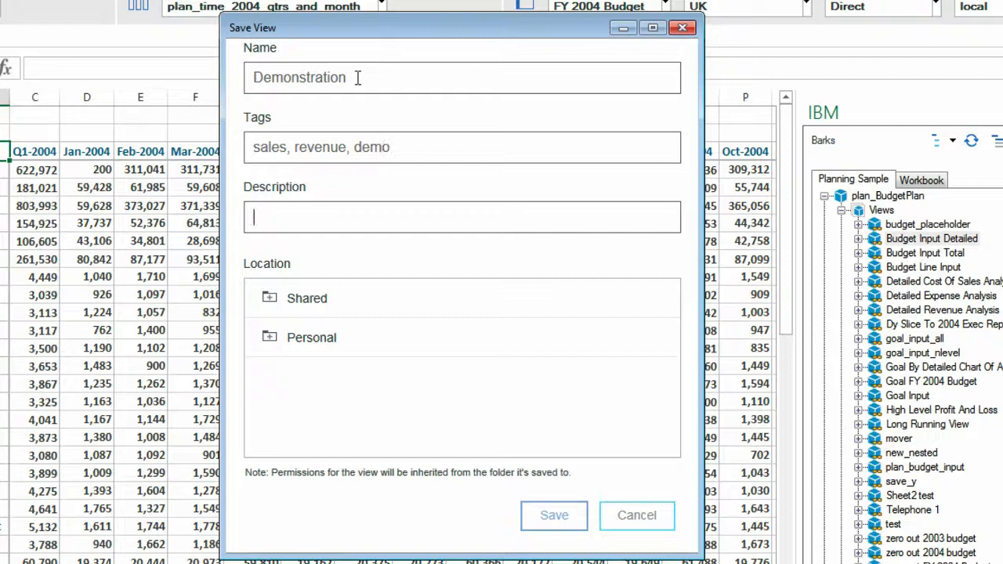
pyautogui.write('Saving to the')
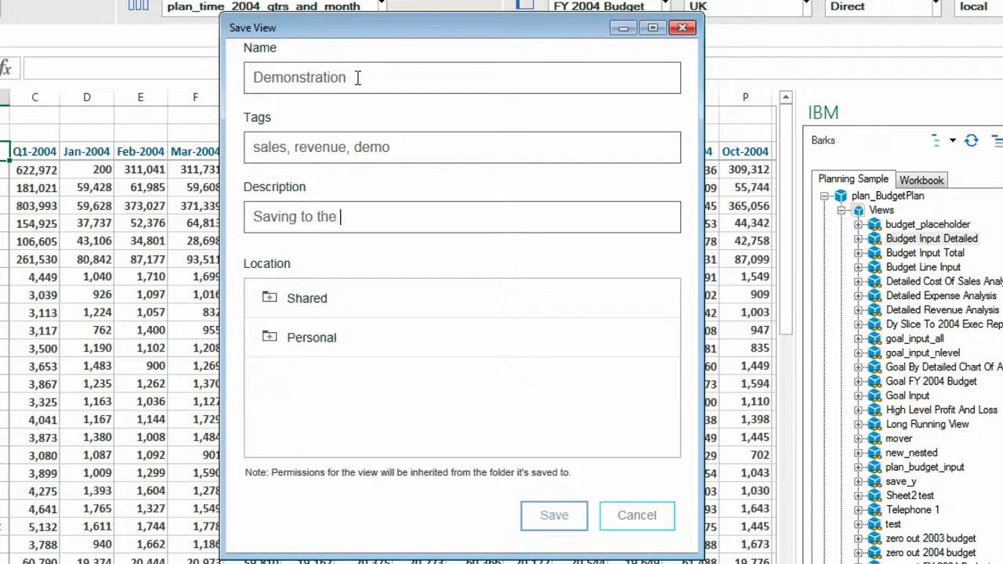
pyautogui.write('Content Store')
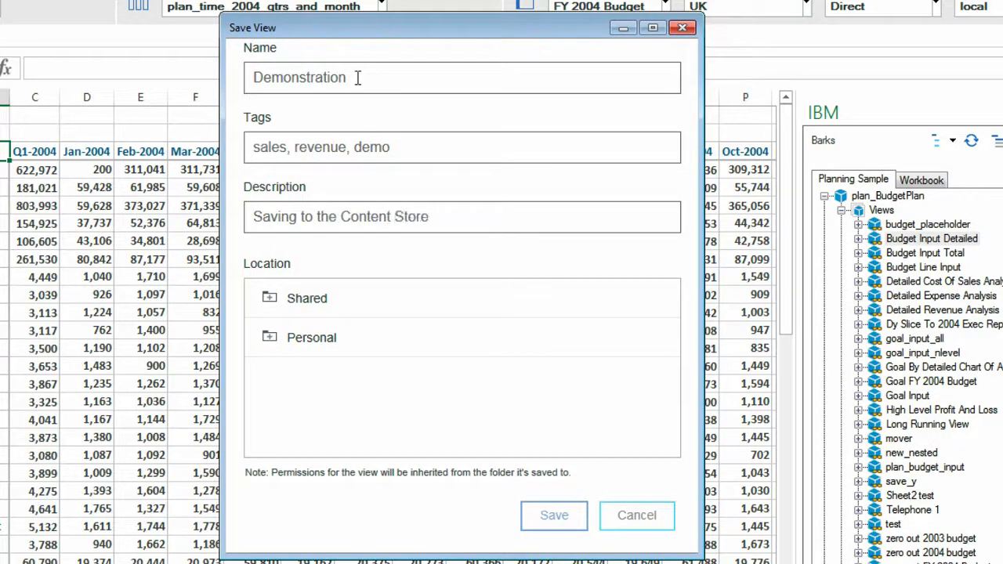
# Step: Save the Demonstration view to the Shared location
pyautogui.click(306, 297)
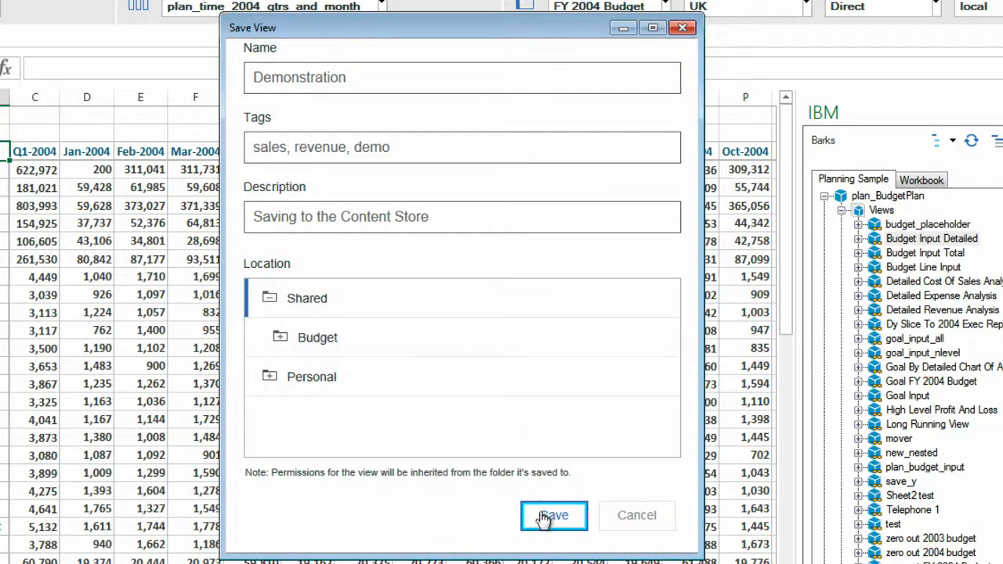
pyautogui.click(553, 515)
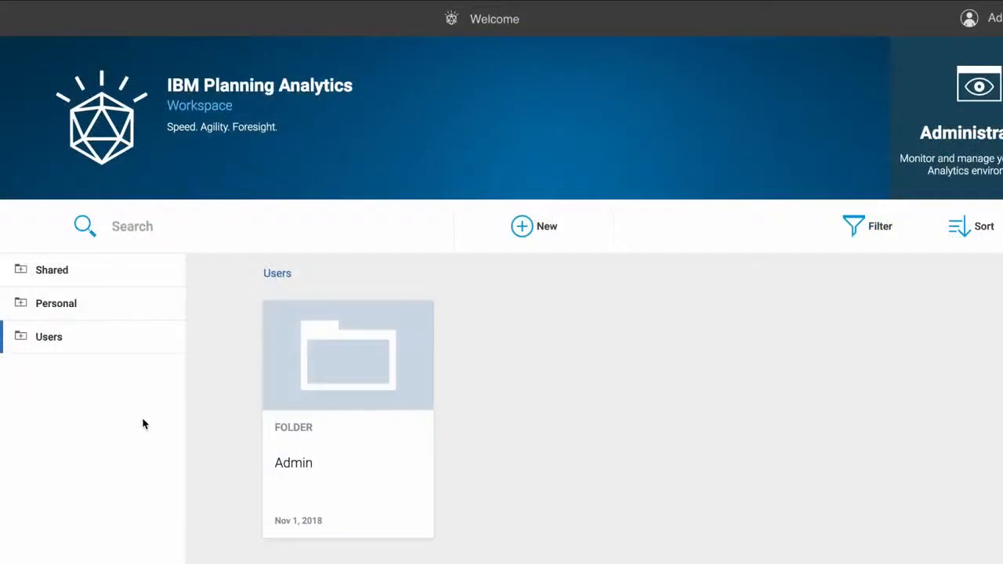
pyautogui.moveTo(136, 269)
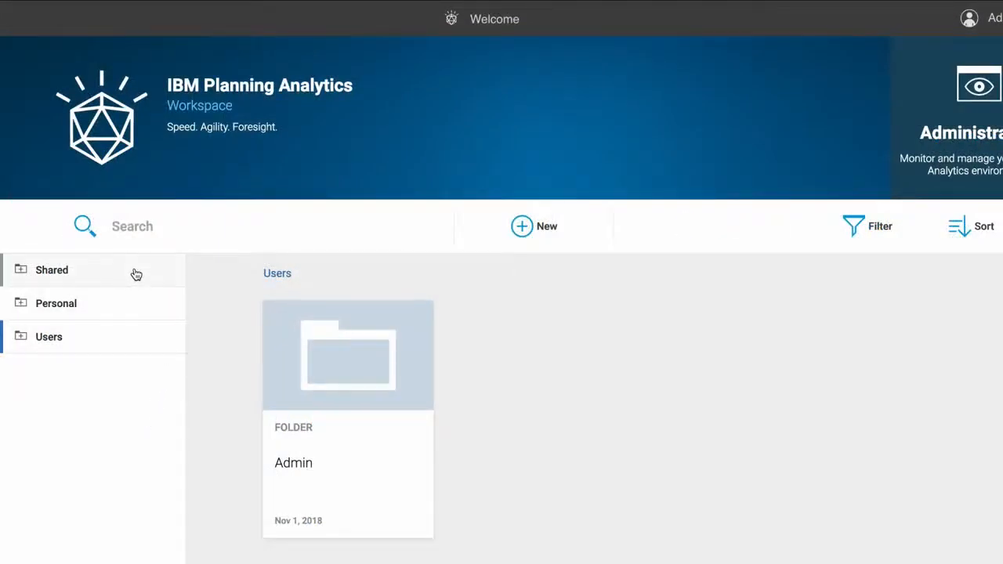
# Step: Show the Shared folder in Workspace and open the Demonstration view
pyautogui.click(52, 270)
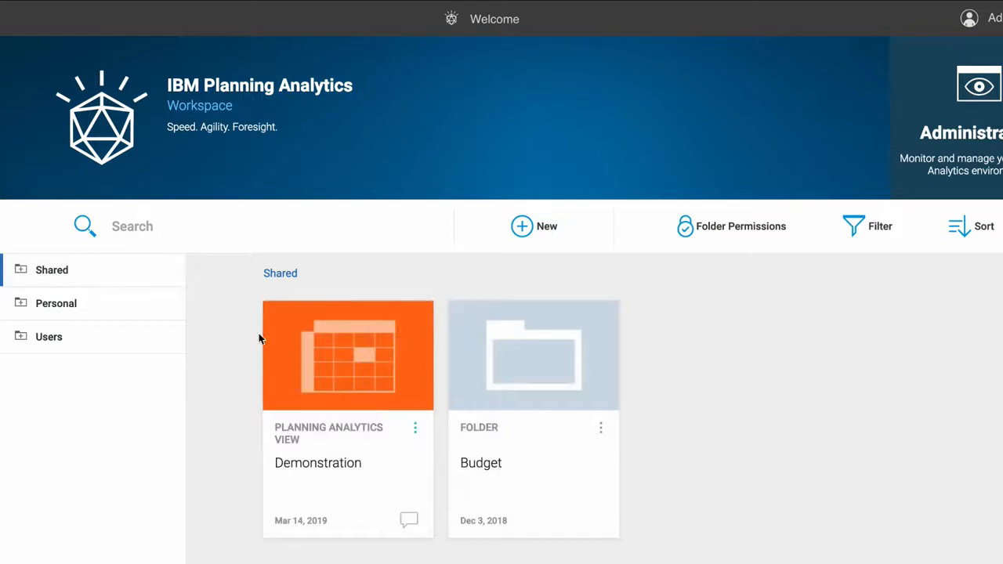
pyautogui.moveTo(313, 353)
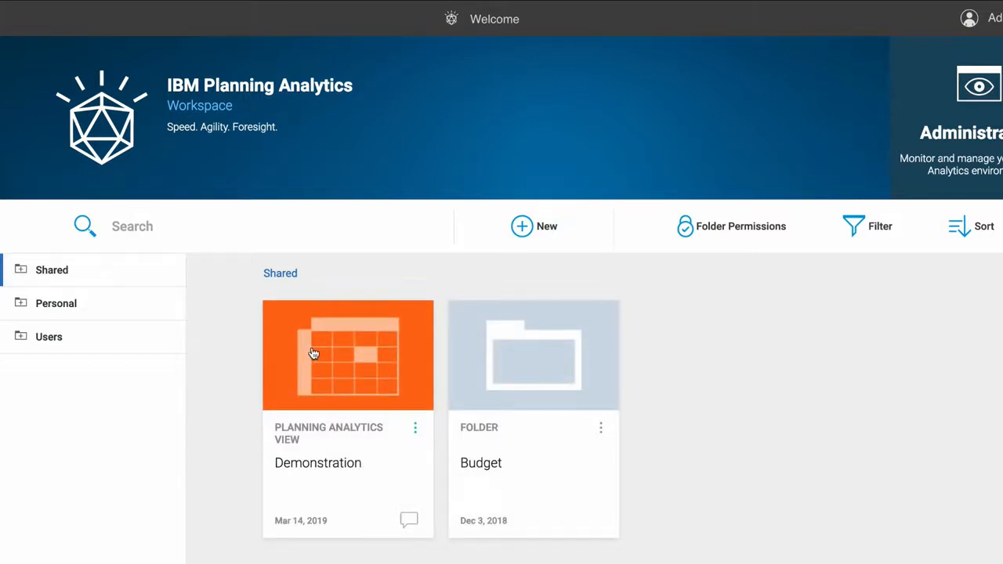
pyautogui.doubleClick(348, 355)
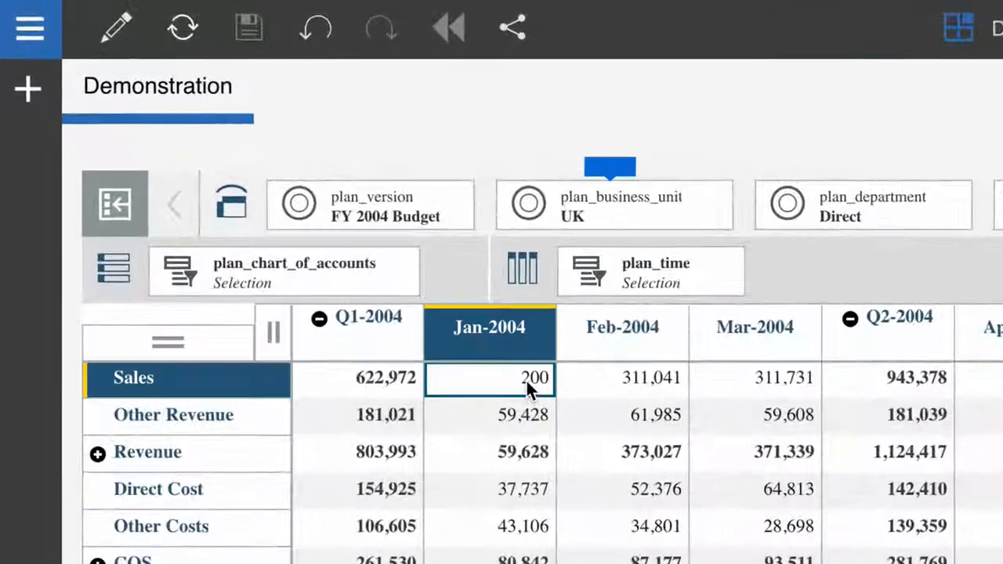
# Step: Enter 1000 for Jan-2004 Sales and commit it to the database
pyautogui.write('1000')
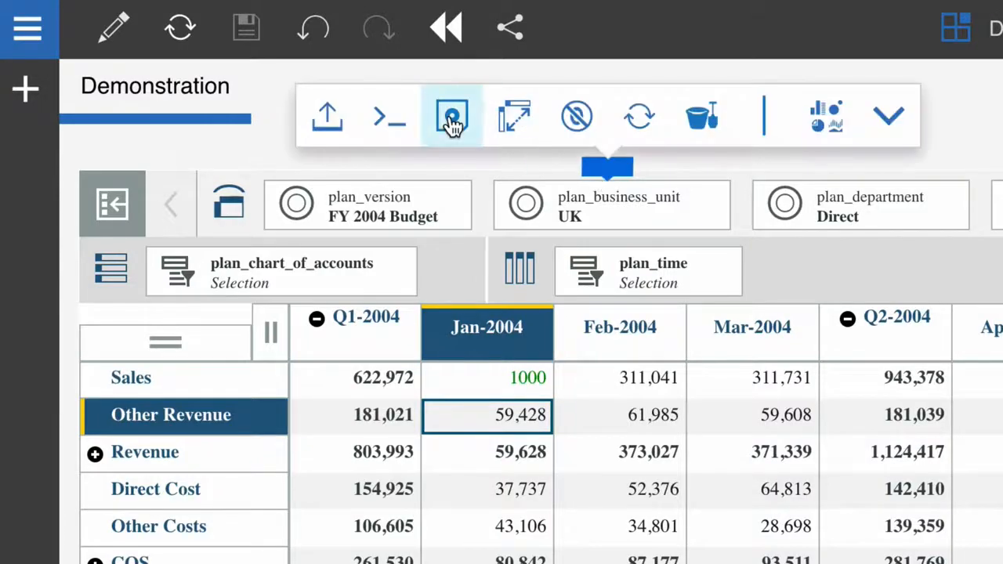
pyautogui.click(451, 116)
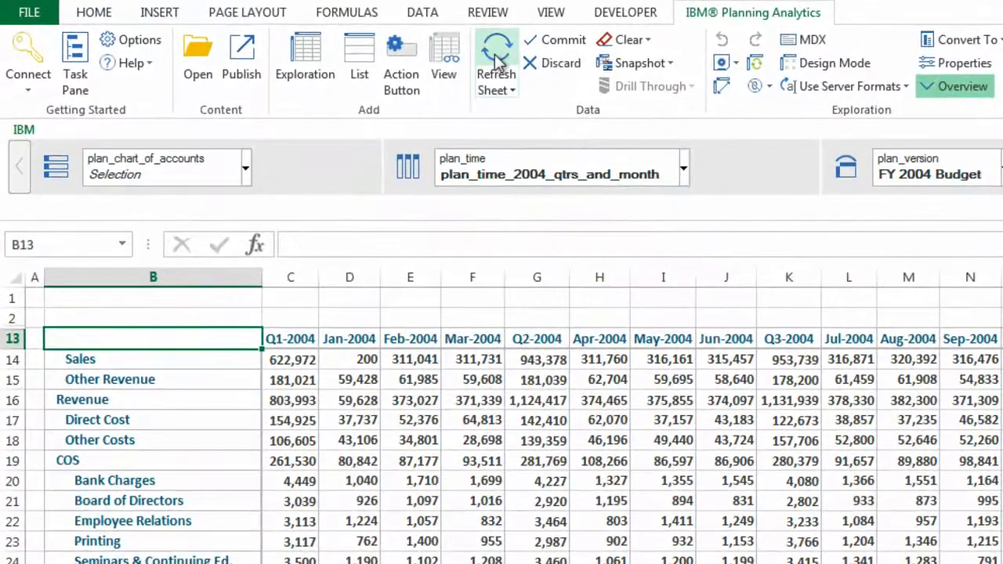
# Step: Refresh the sheet to pull in 1,000, then enter 30000 for Jan-2004 Sales in D14
pyautogui.click(496, 59)
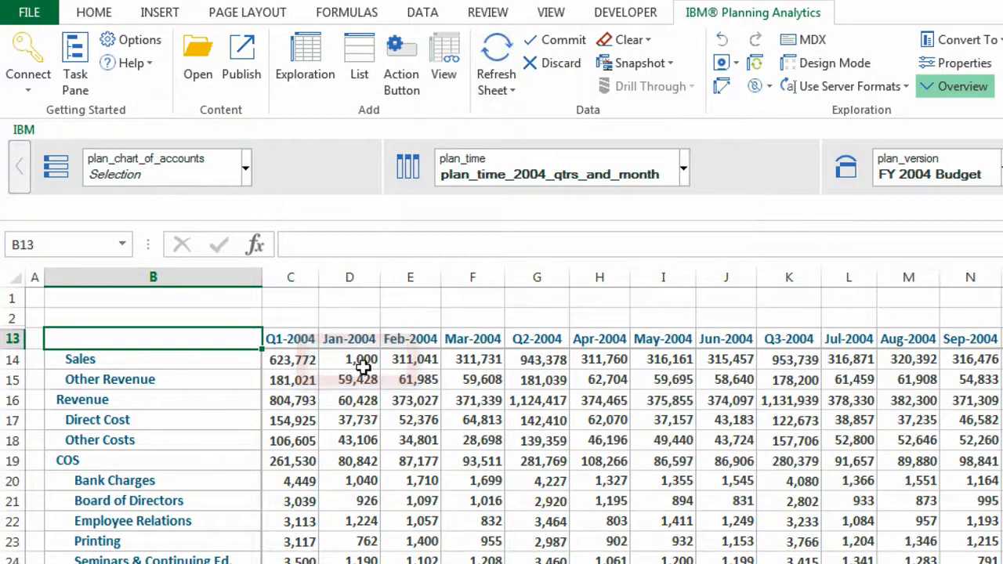
pyautogui.click(348, 359)
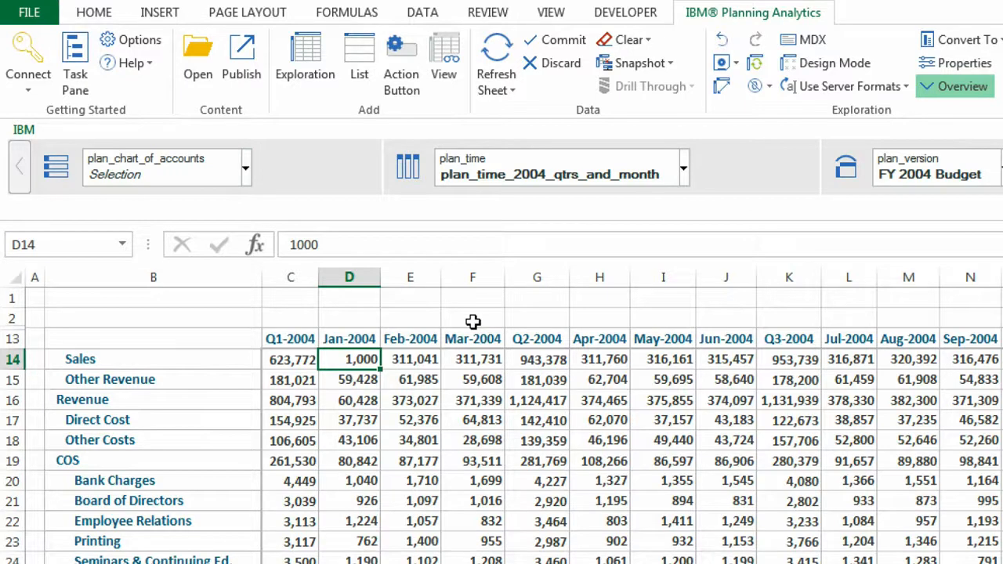
pyautogui.write('30000')
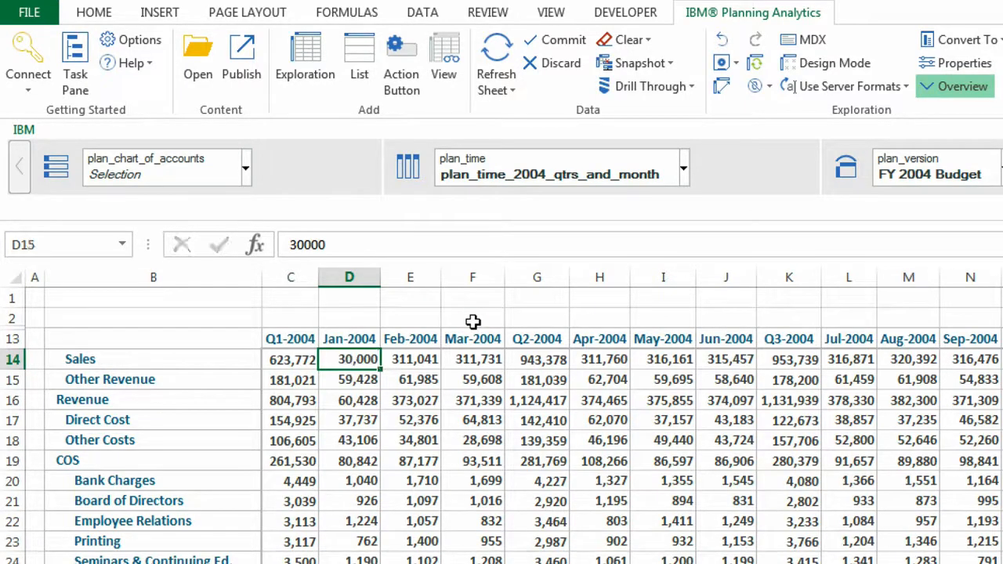
pyautogui.click(349, 400)
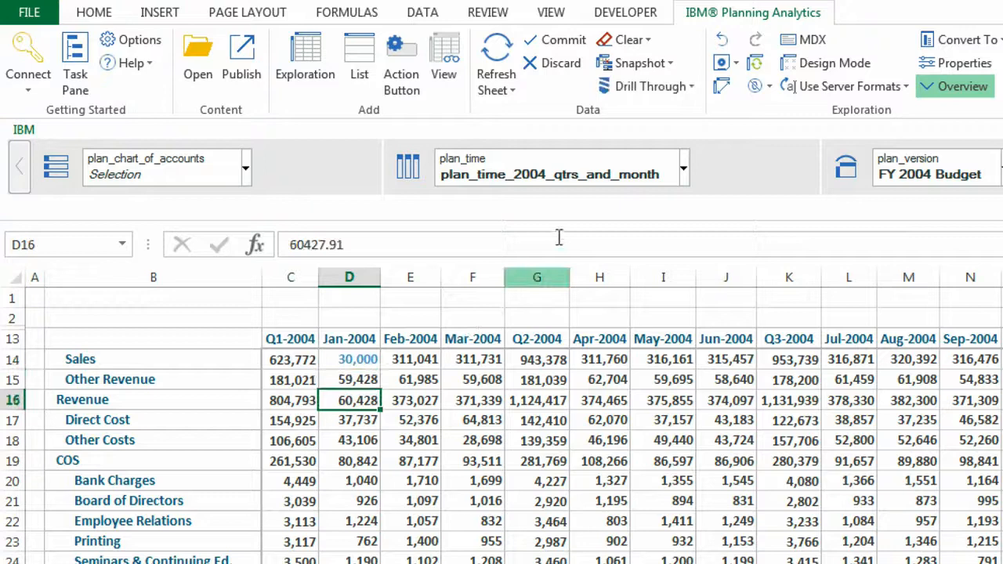
# Step: Commit the 30,000 Sales value to the database and confirm
pyautogui.click(563, 40)
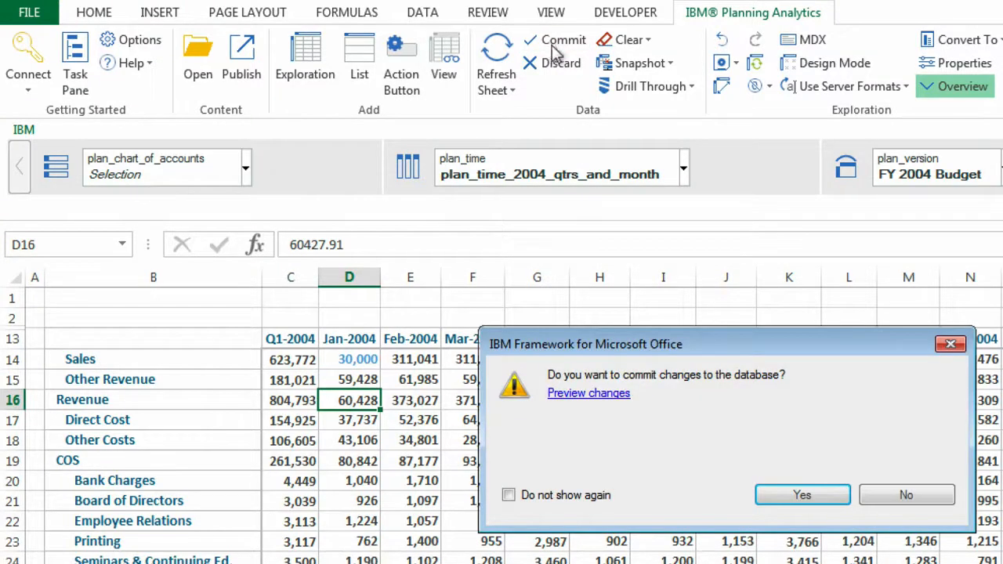
pyautogui.click(801, 495)
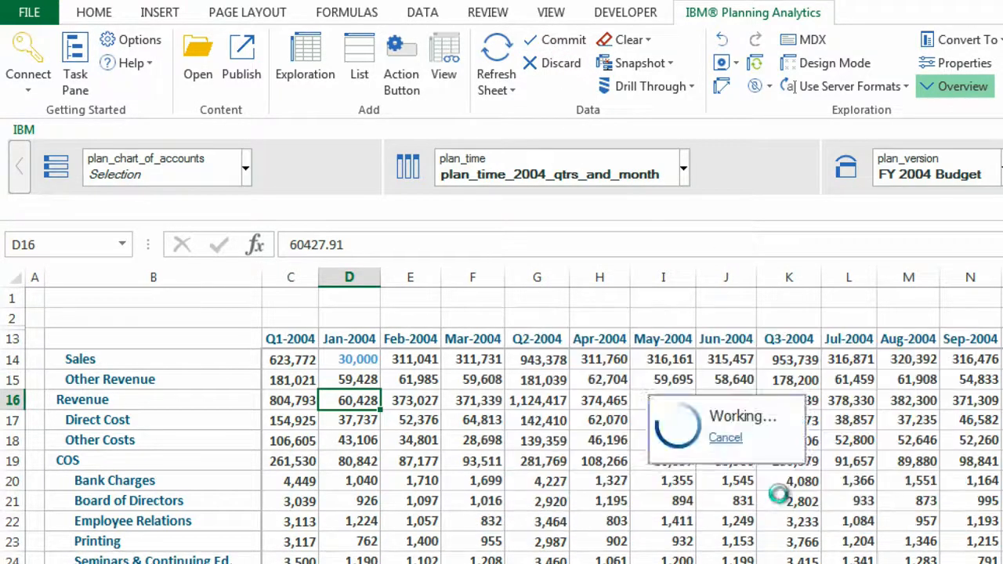